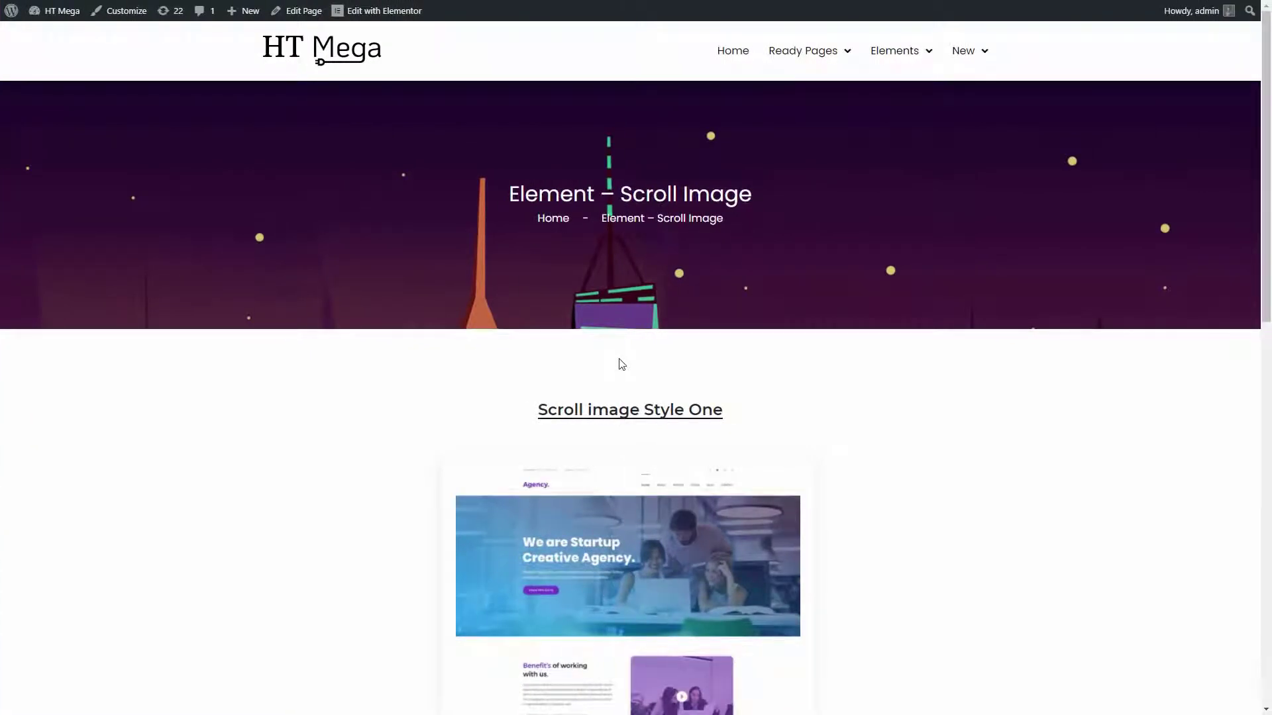
Review the Scroll Image demo page and open it for editing in Elementor
{"action": "scroll", "scroll_direction": "down", "scroll_amount": 3}
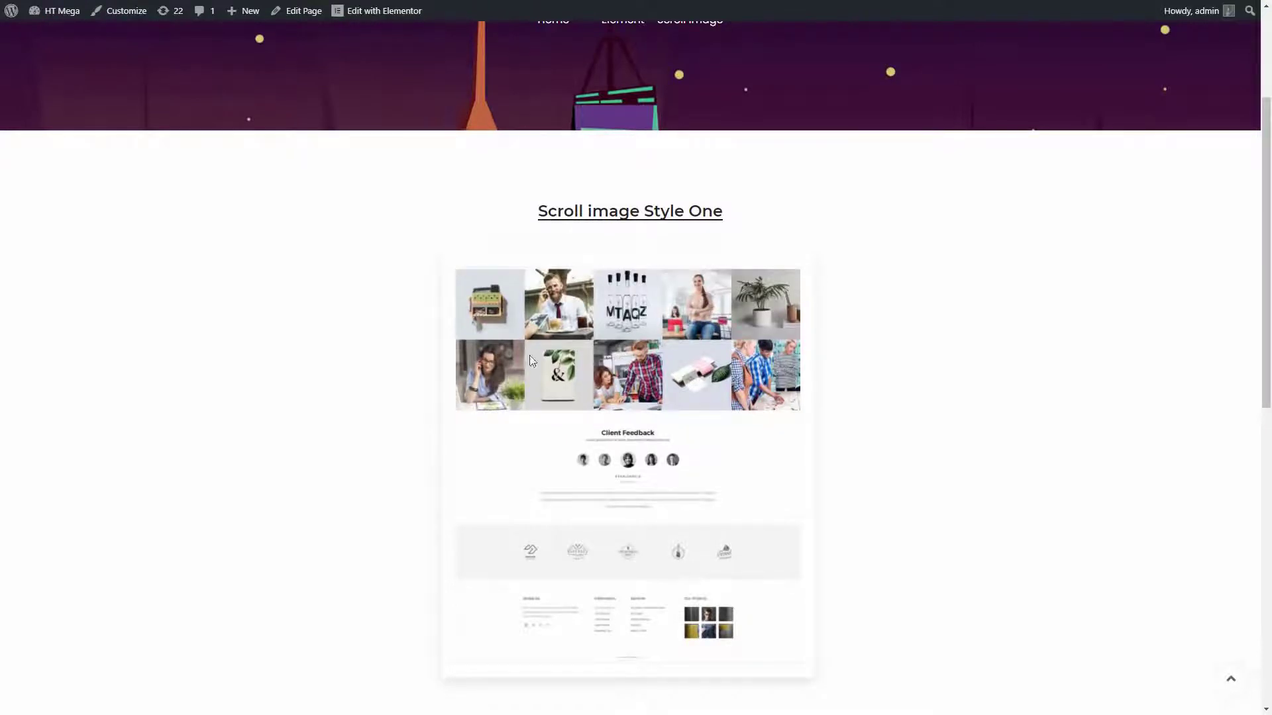
{"action": "scroll", "scroll_direction": "down", "scroll_amount": 3}
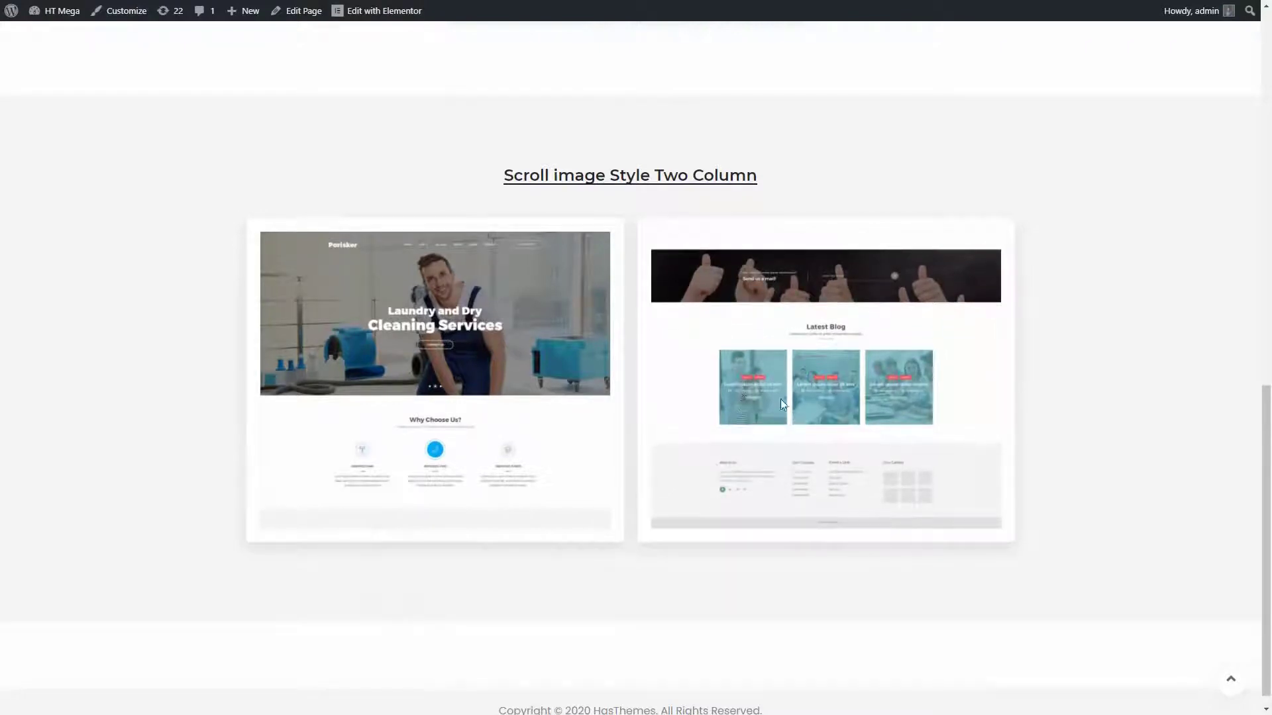
{"action": "left_click", "coordinate": [383, 11]}
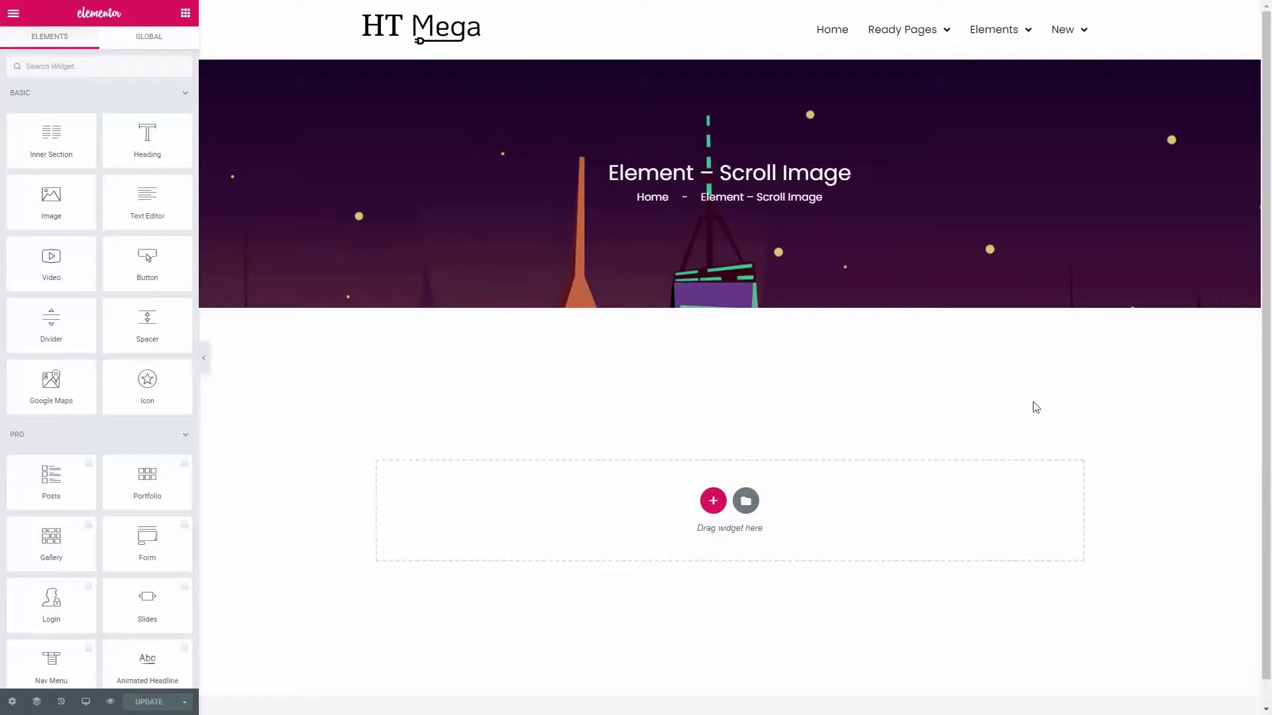
Add a three-column section and place a Scroll Image widget in its middle column
{"action": "left_click", "coordinate": [713, 501]}
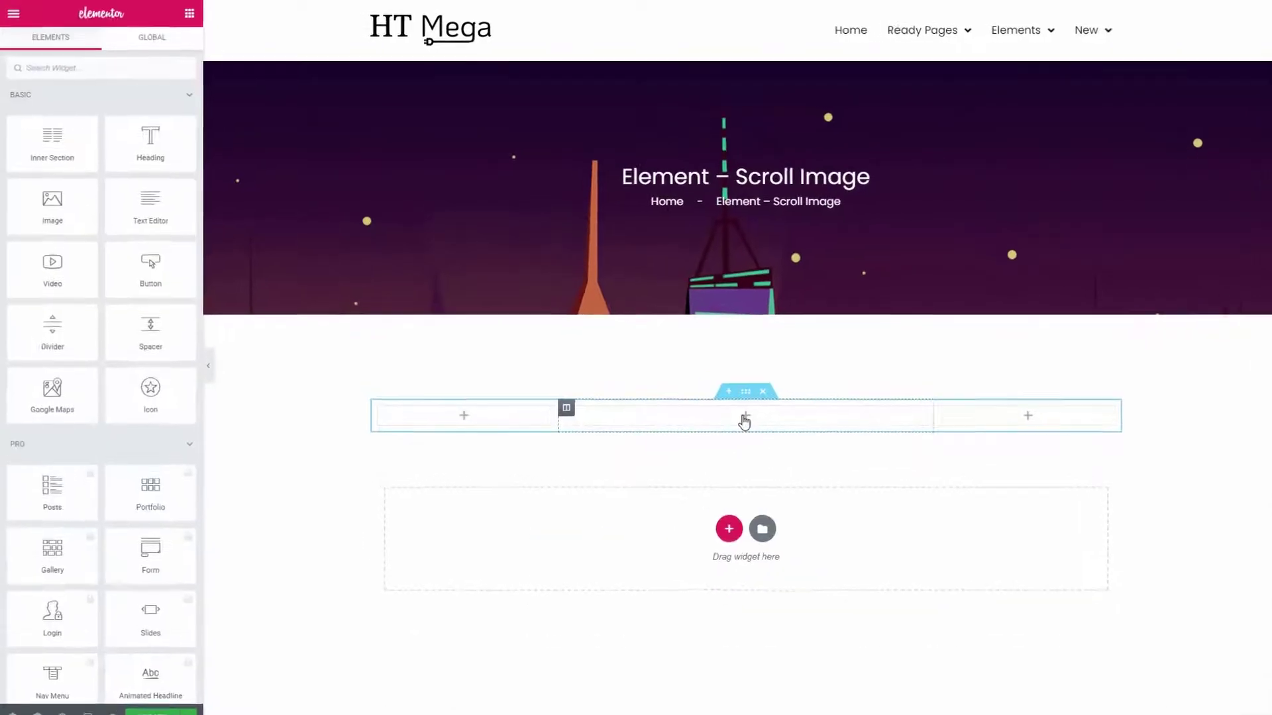
{"action": "type", "text": "scroll image"}
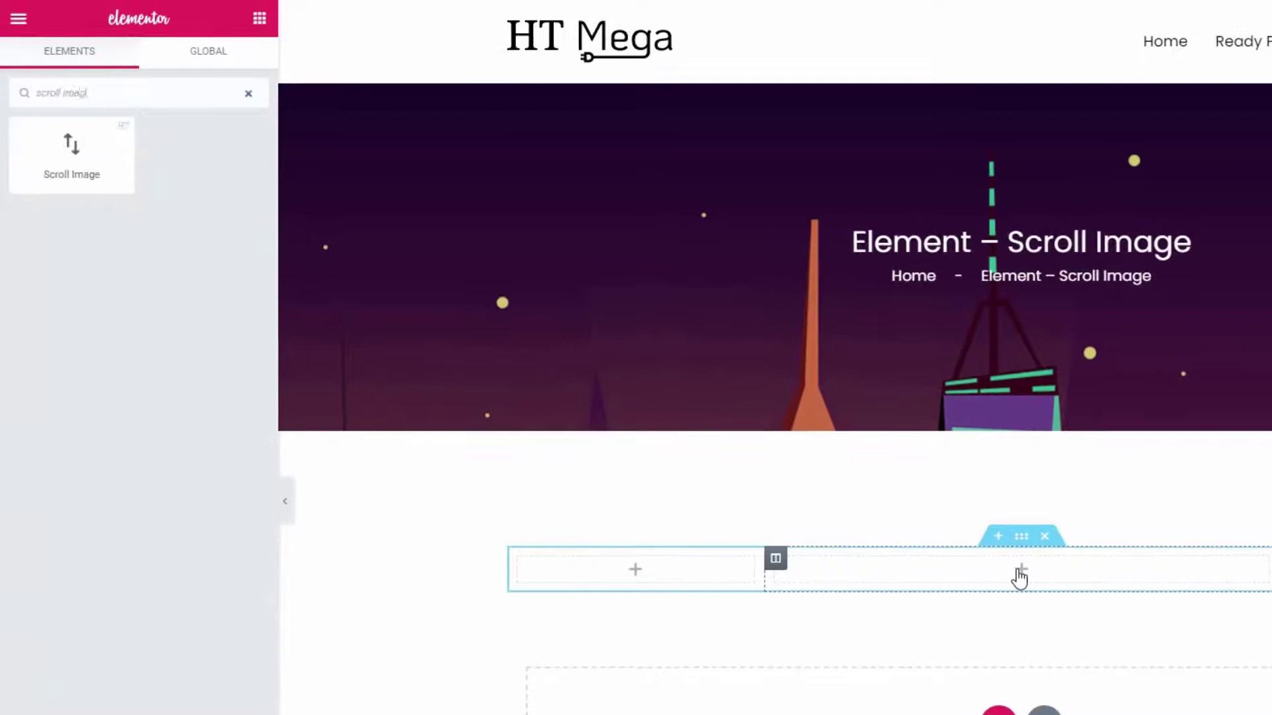
{"action": "left_click_drag", "start_coordinate": [72, 153], "coordinate": [933, 512]}
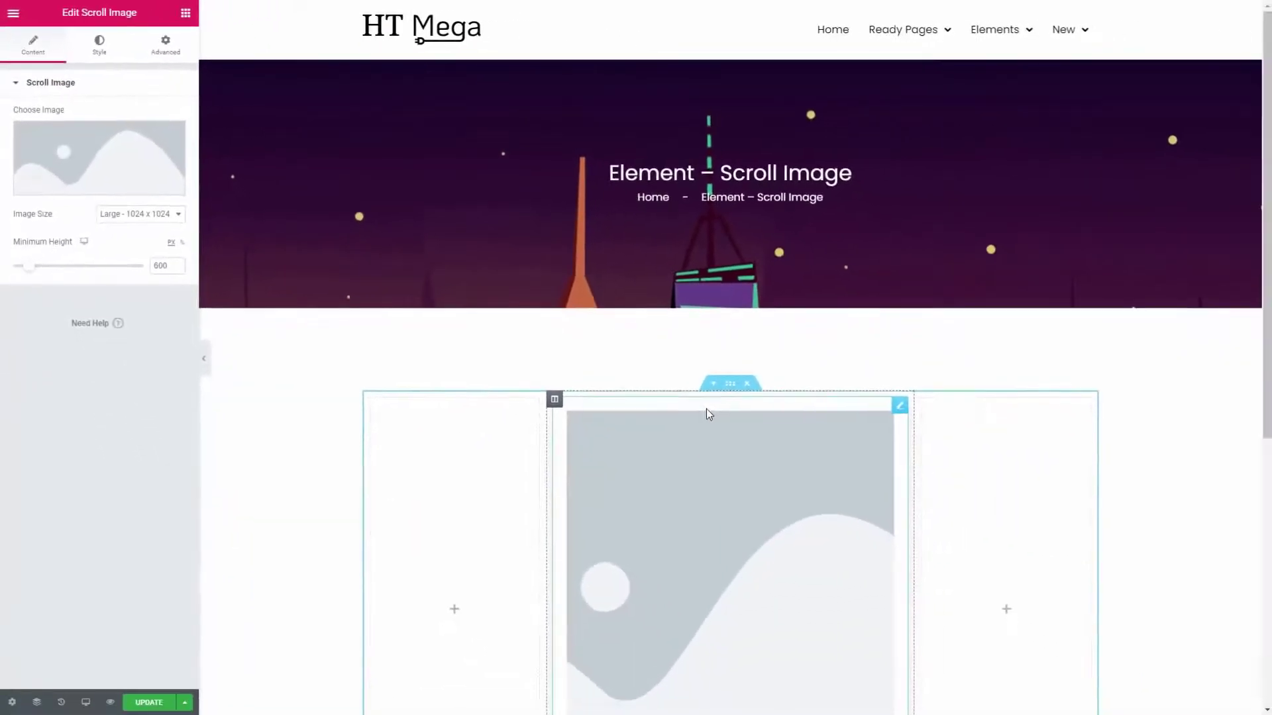
Show the agency screenshot at Full image size with a minimum height of 400
{"action": "scroll", "scroll_direction": "down", "scroll_amount": 3}
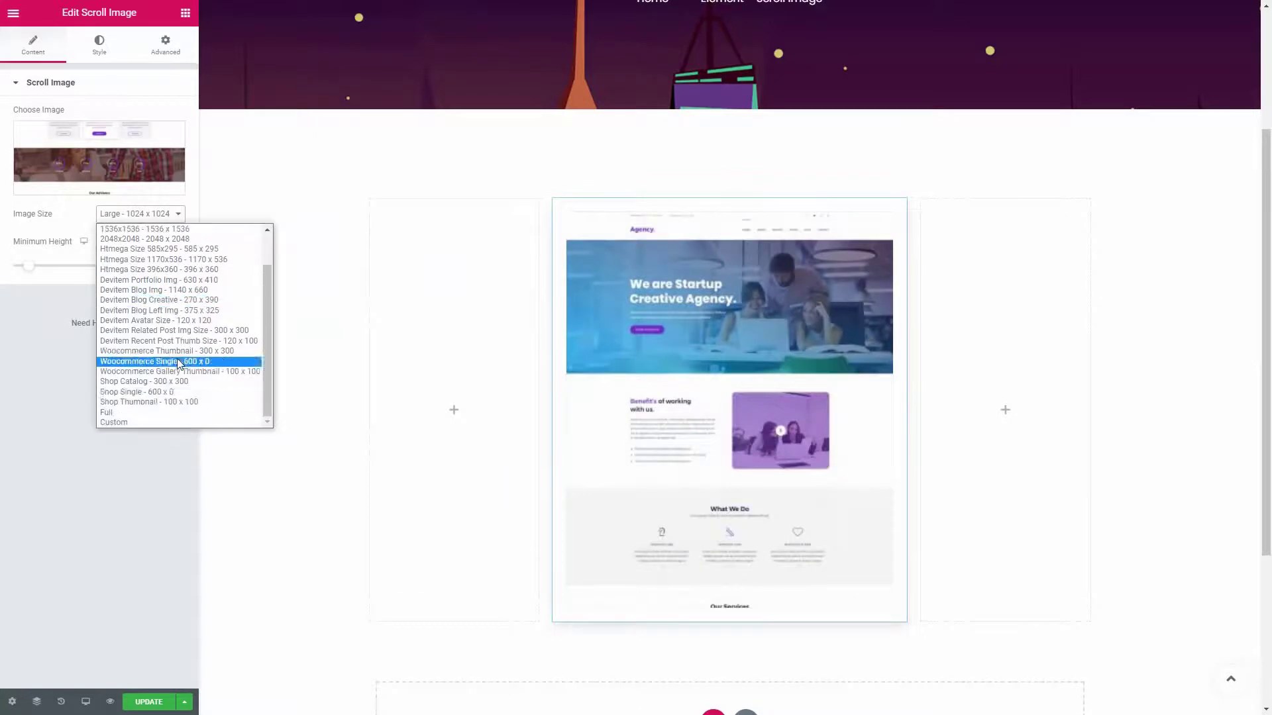
{"action": "left_click", "coordinate": [106, 412]}
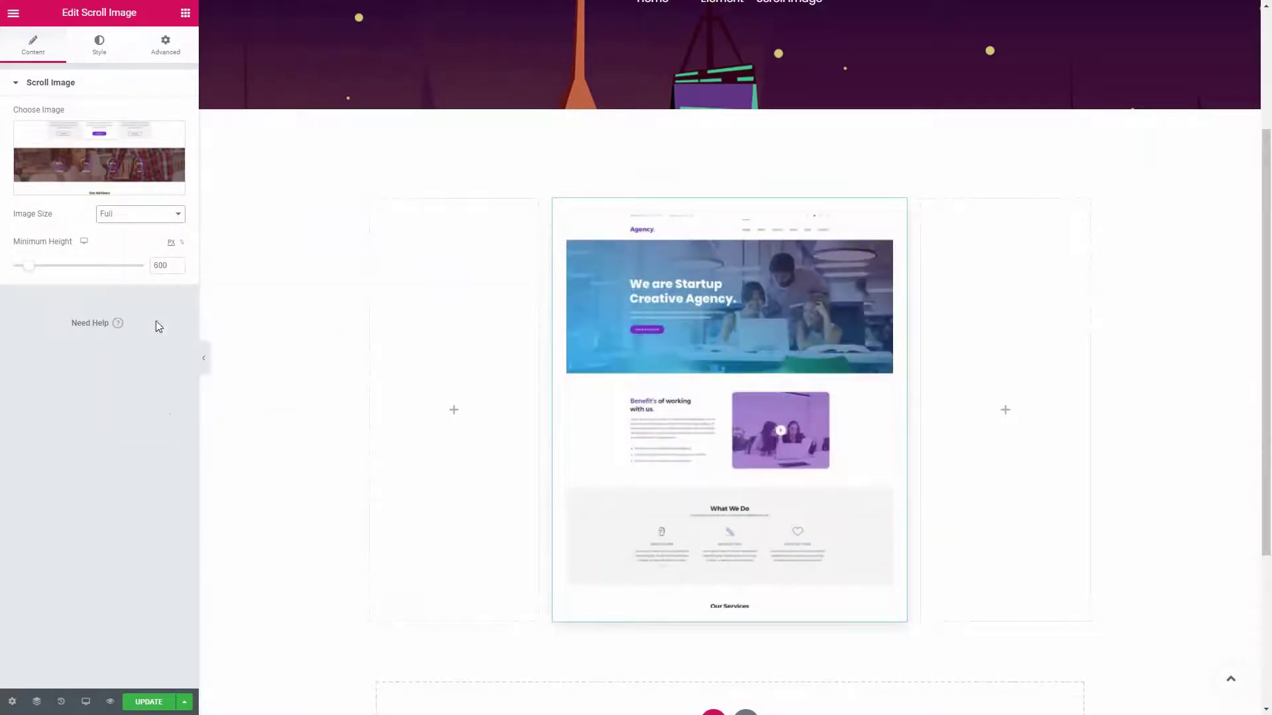
{"action": "type", "text": "400"}
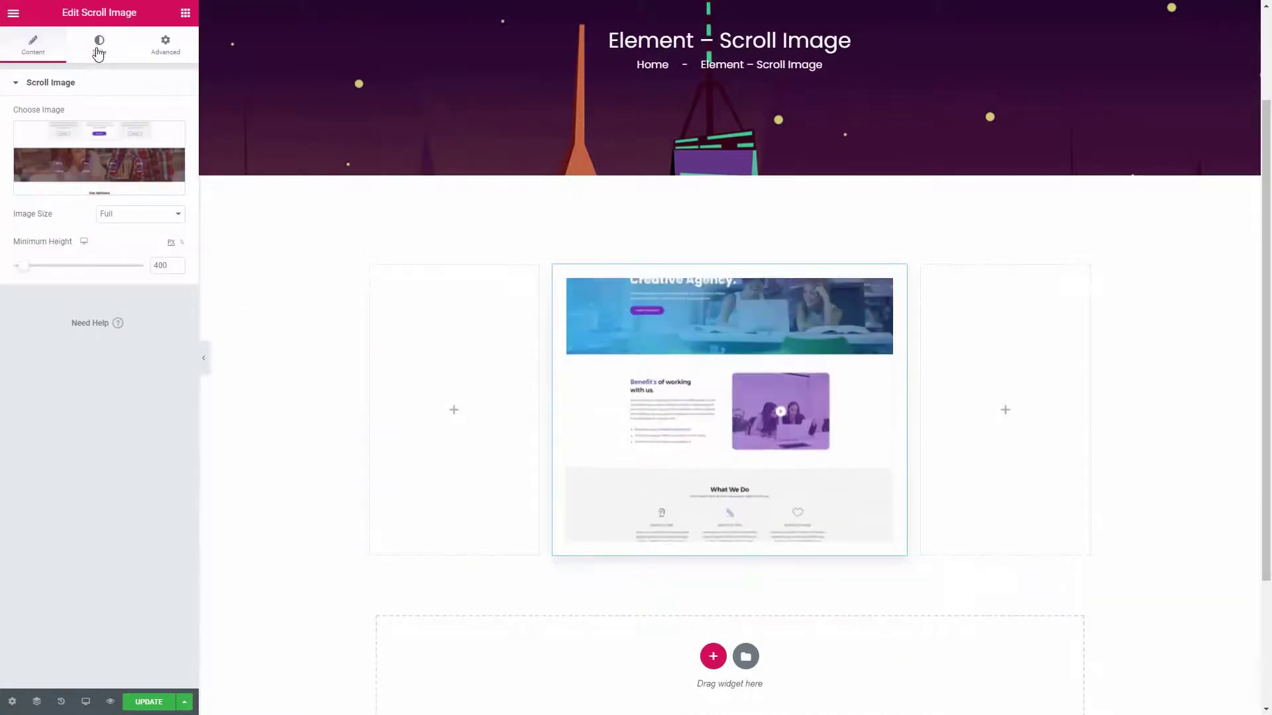
Style the scroll image with a pink classic background, radius 15, padding 5 and box shadow blur 20
{"action": "left_click", "coordinate": [100, 45]}
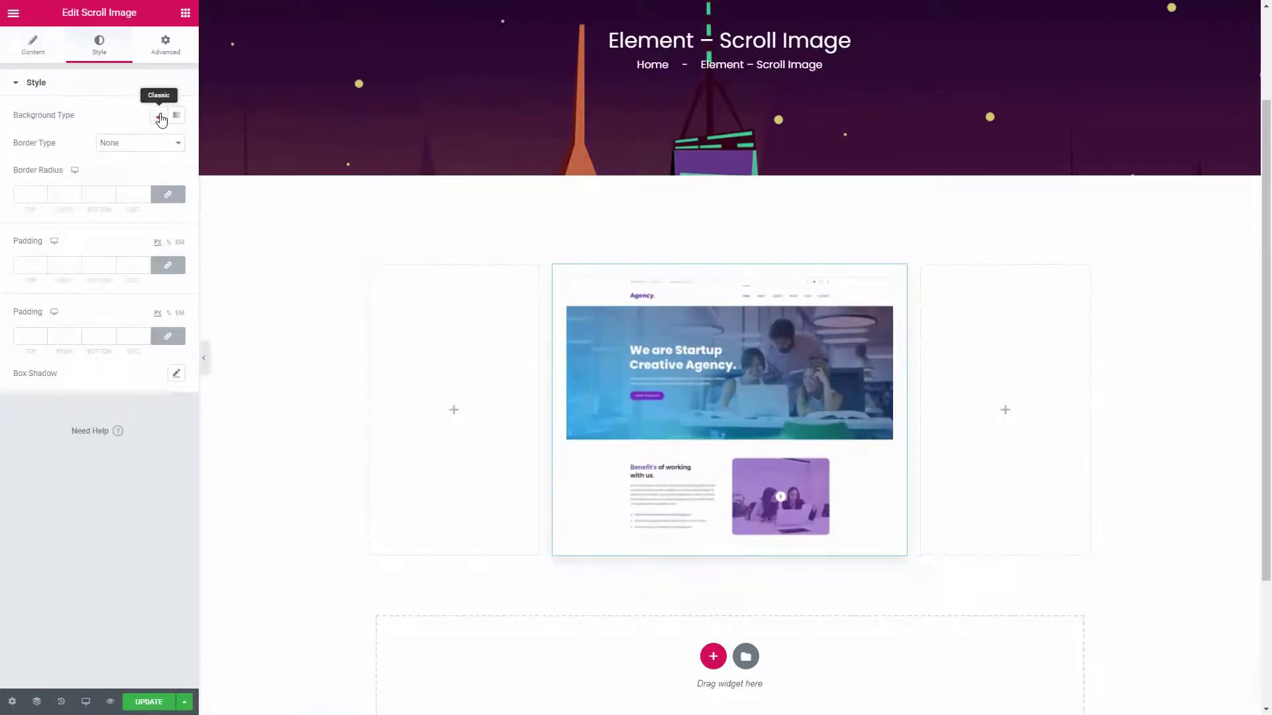
{"action": "left_click", "coordinate": [159, 115]}
{"action": "type", "text": "15"}
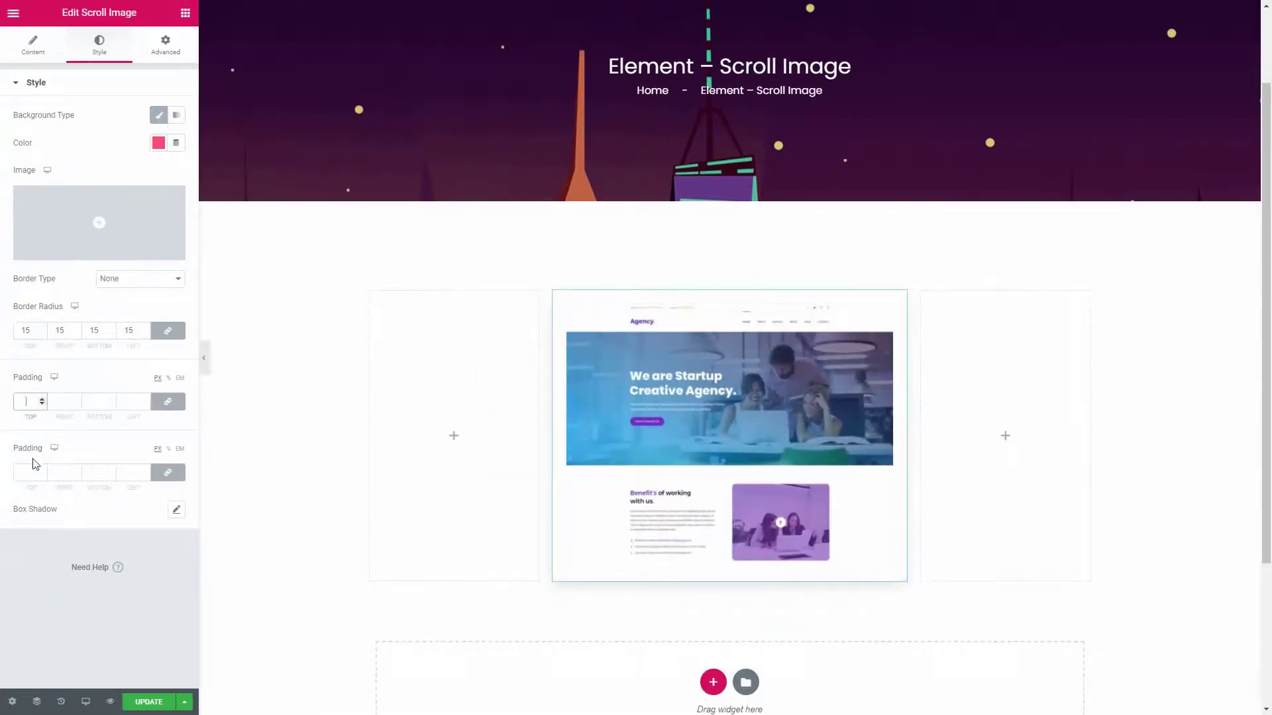
{"action": "left_click", "coordinate": [176, 514]}
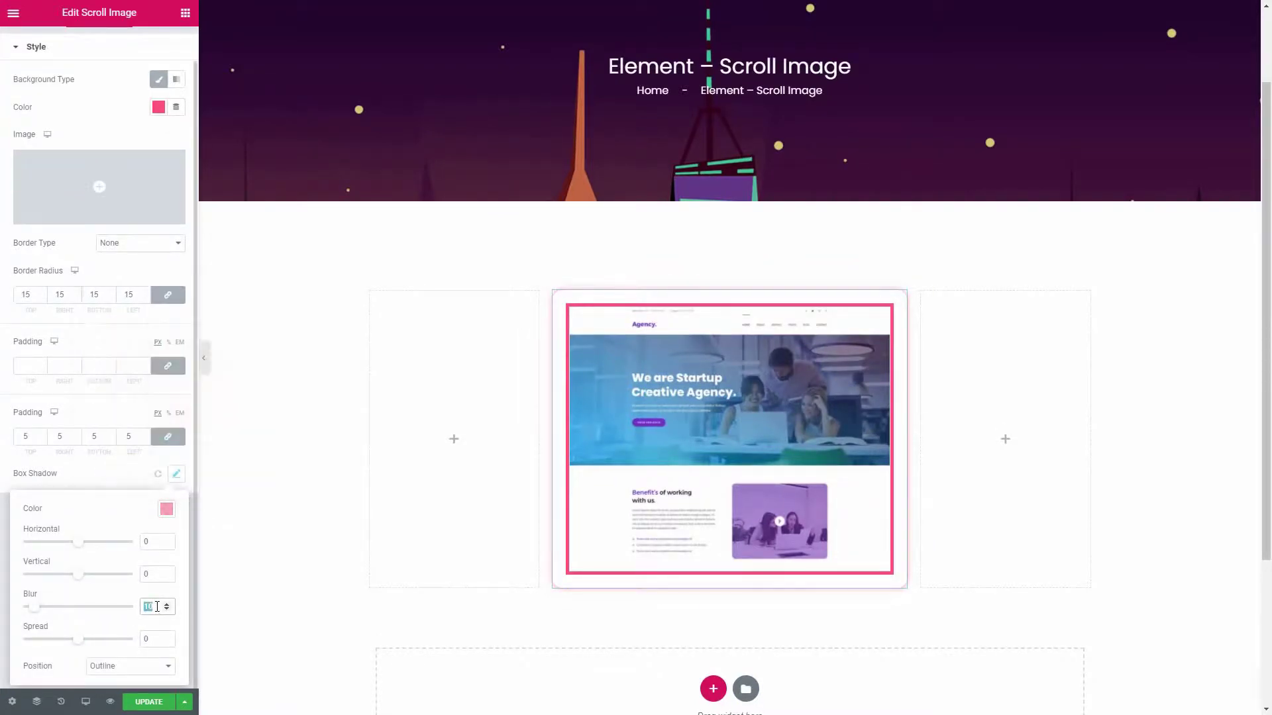
{"action": "type", "text": "20"}
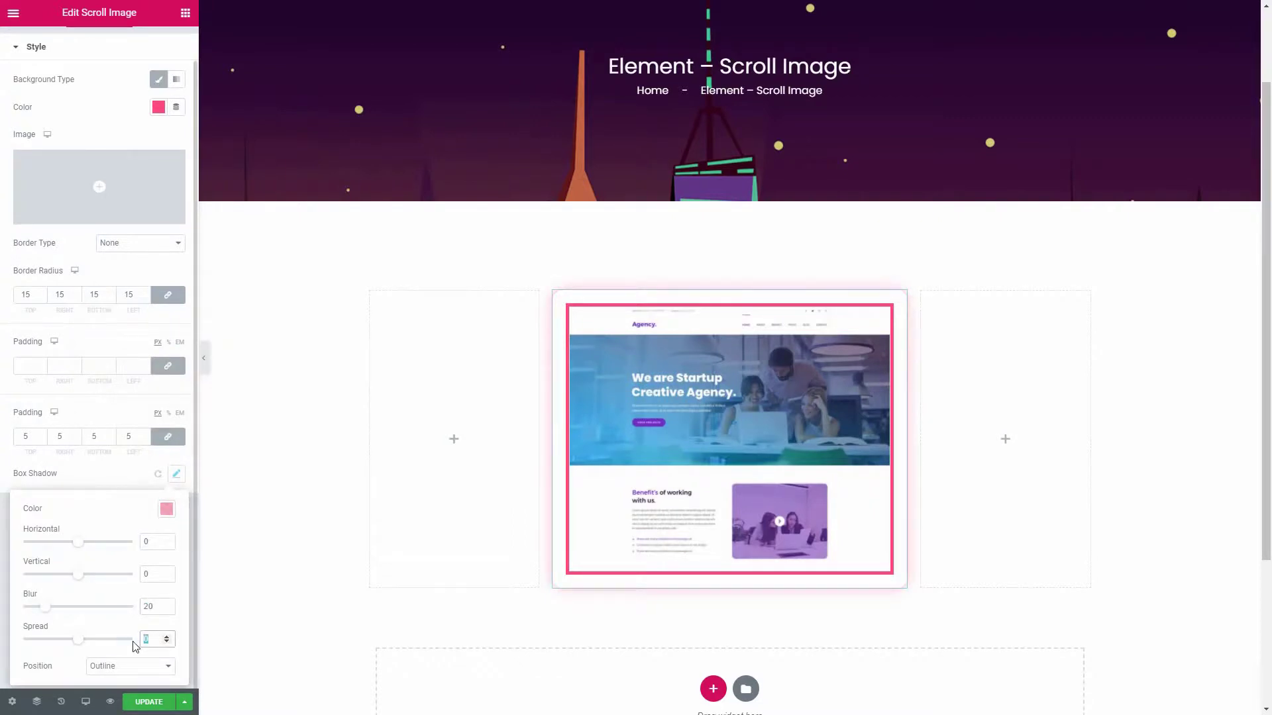